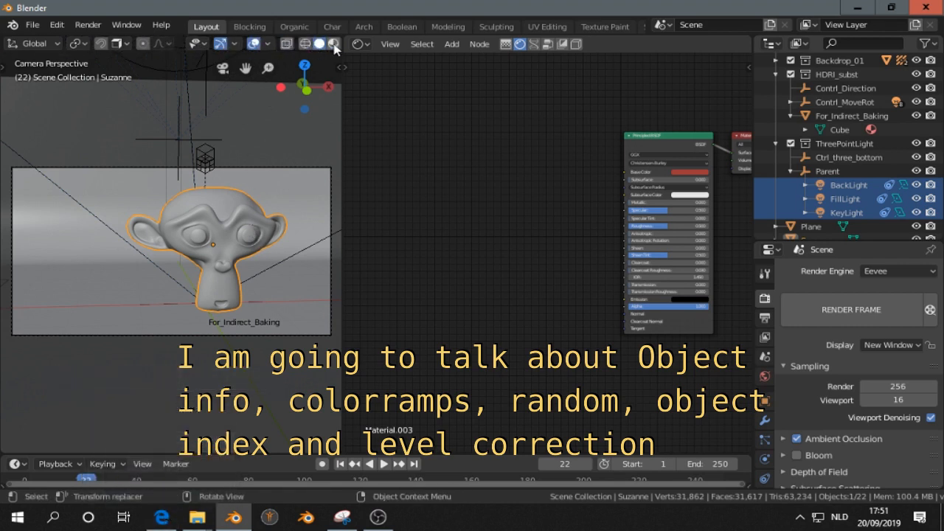
Switch to Material Preview and add the Noise_Plus shader group to Suzanne's material.
{"action": "left_click", "coordinate": [334, 44]}
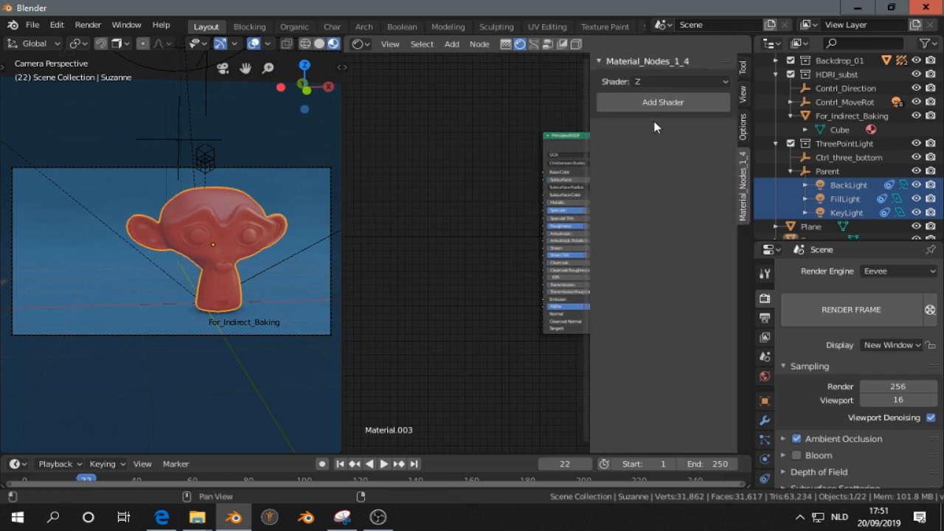
{"action": "left_click", "coordinate": [671, 81]}
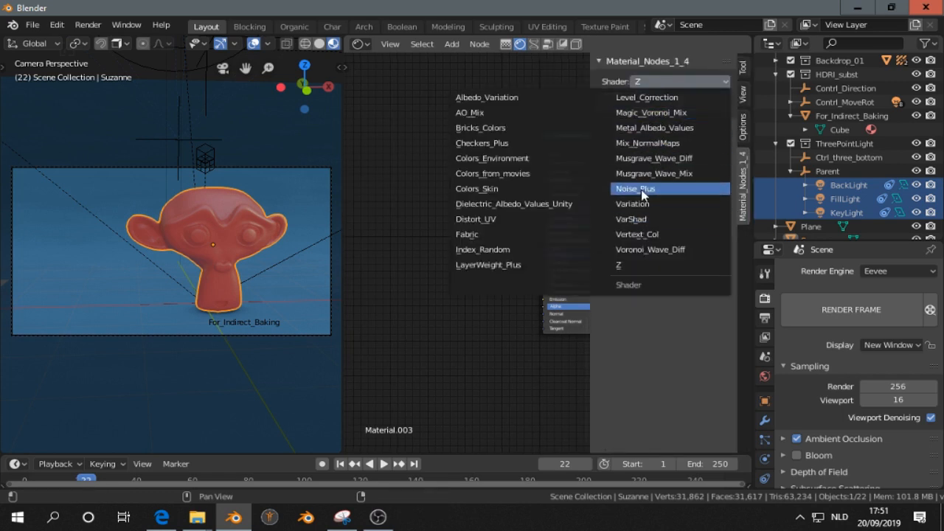
{"action": "left_click", "coordinate": [635, 188]}
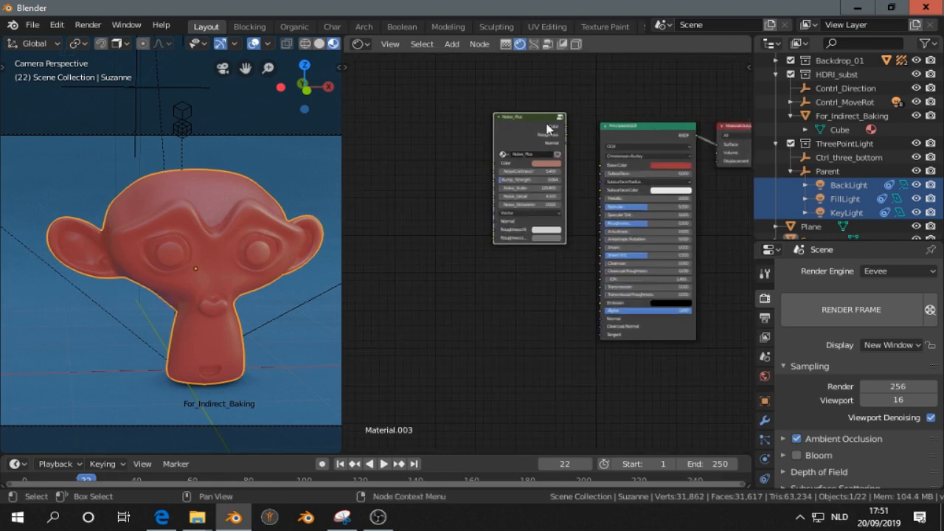
Link Noise_Plus into the Principled BSDF, set Noise_Scale to 225.5, and darken the roughness colour.
{"action": "left_click_drag", "start_coordinate": [560, 124], "coordinate": [603, 170]}
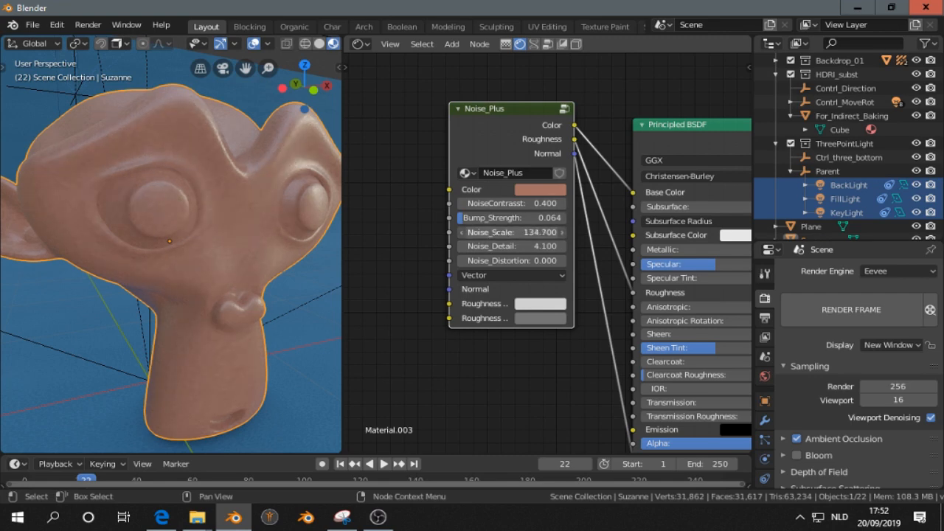
{"action": "left_click_drag", "start_coordinate": [487, 232], "coordinate": [539, 231]}
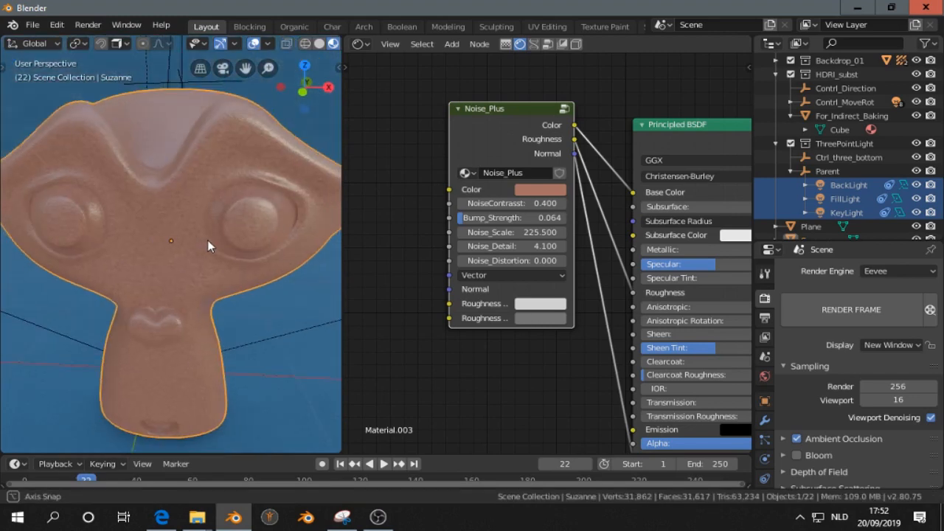
{"action": "left_click", "coordinate": [539, 188]}
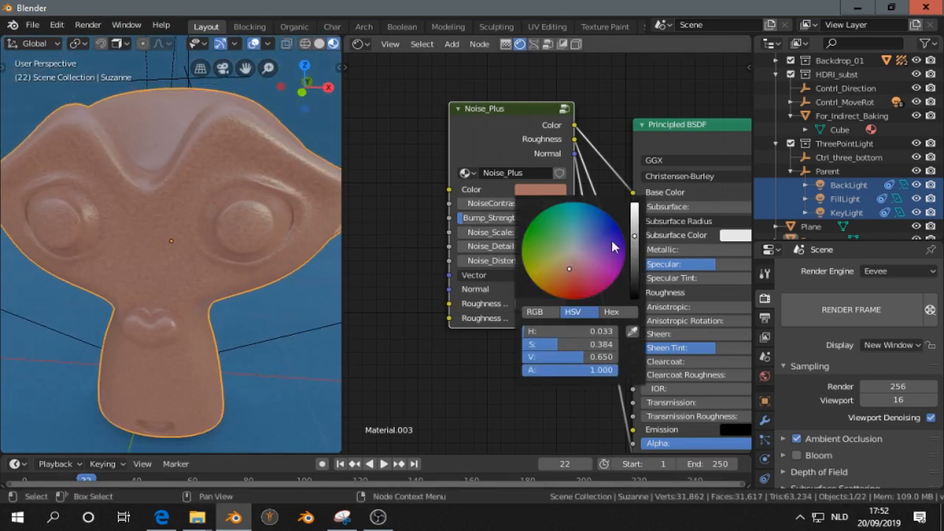
{"action": "left_click_drag", "start_coordinate": [616, 247], "coordinate": [554, 291]}
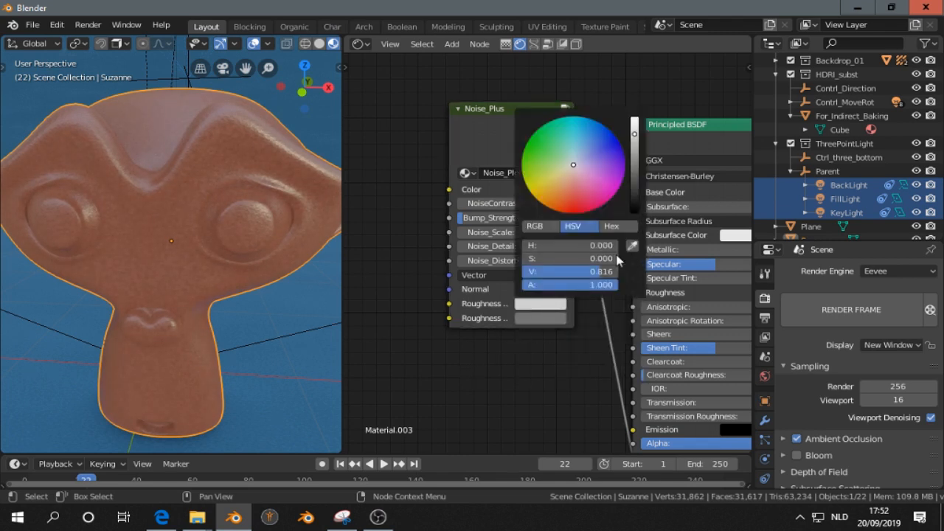
{"action": "left_click_drag", "start_coordinate": [633, 132], "coordinate": [633, 190]}
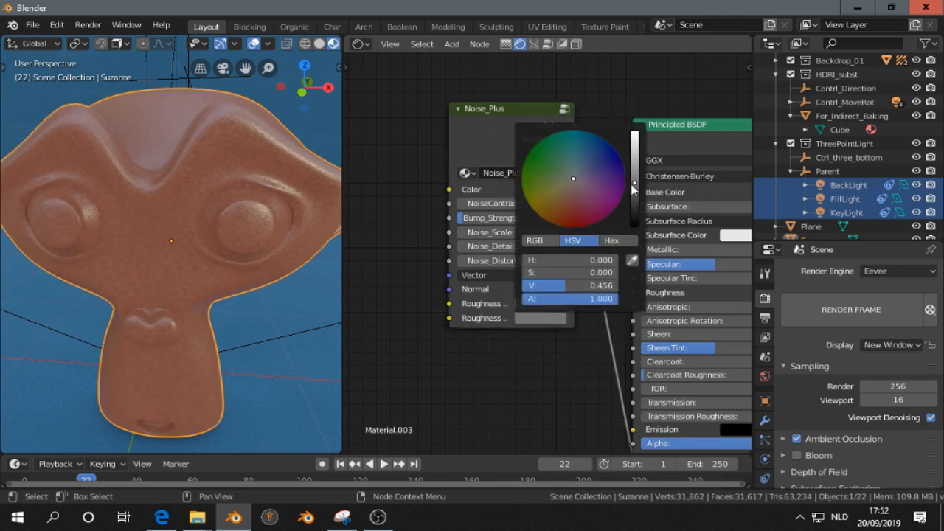
{"action": "left_click", "coordinate": [532, 325]}
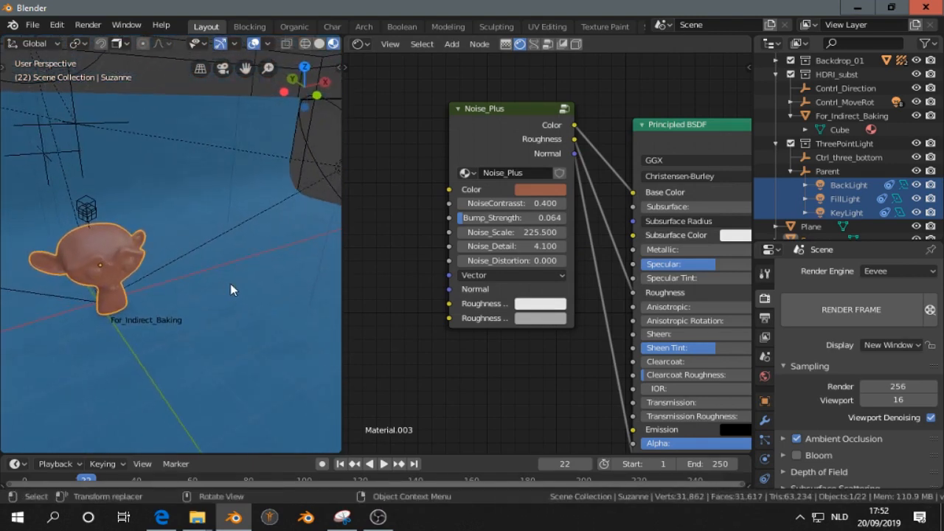
Draw stacked QBlocker boxes beside Suzanne and select all three.
{"action": "left_click", "coordinate": [451, 43]}
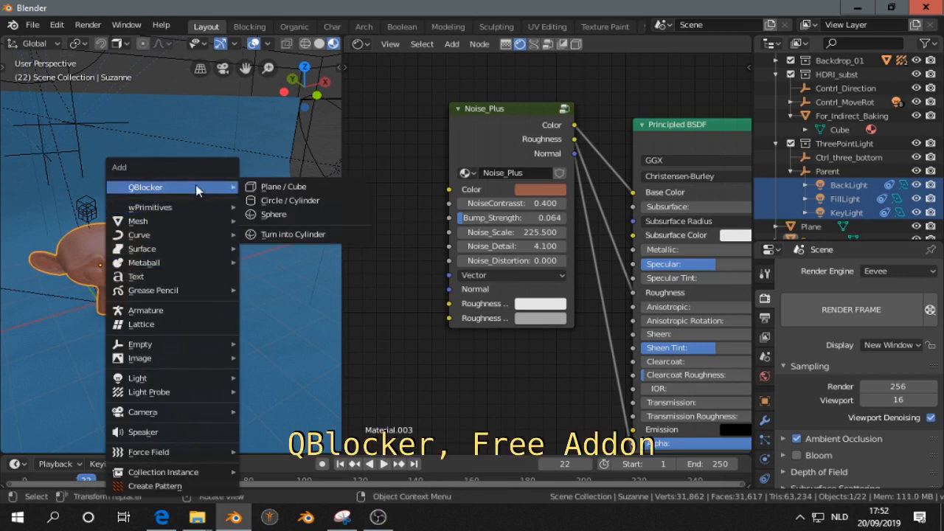
{"action": "mouse_move", "coordinate": [288, 185]}
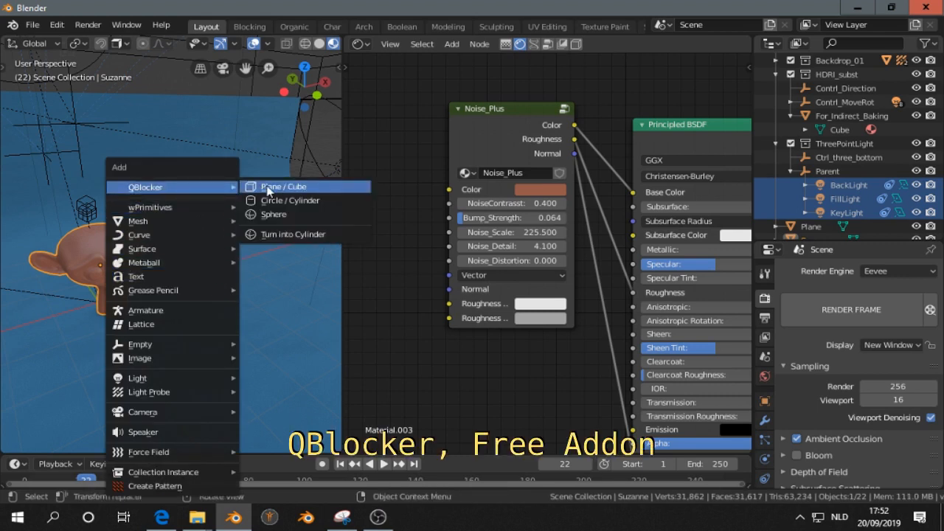
{"action": "left_click", "coordinate": [278, 186]}
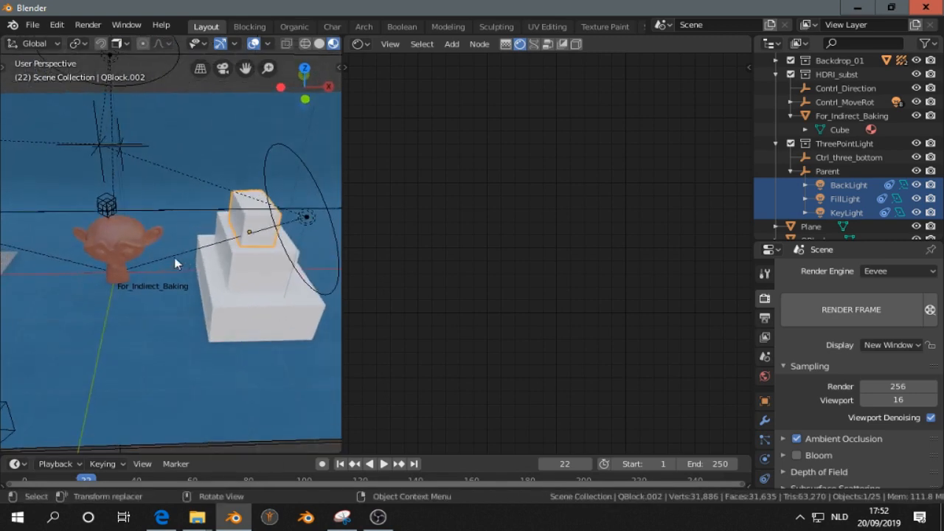
{"action": "left_click", "coordinate": [247, 254]}
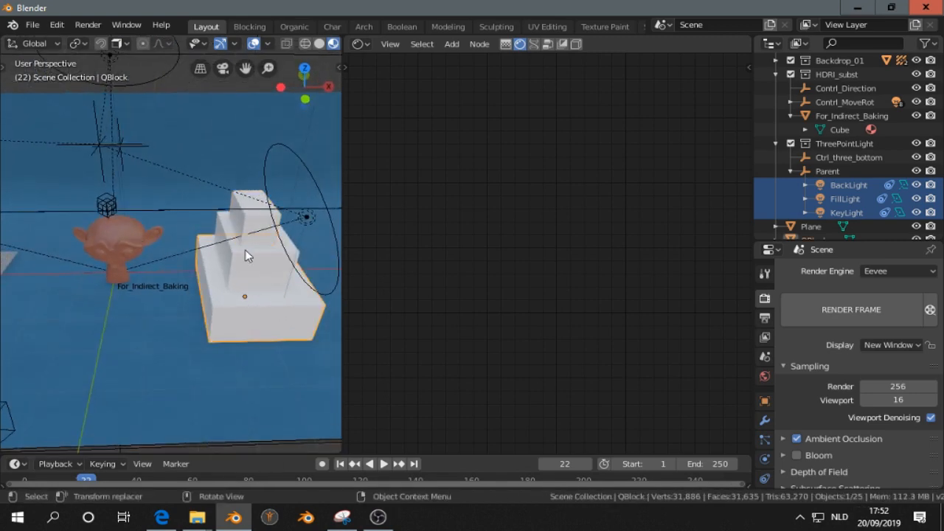
{"action": "left_click", "coordinate": [247, 233]}
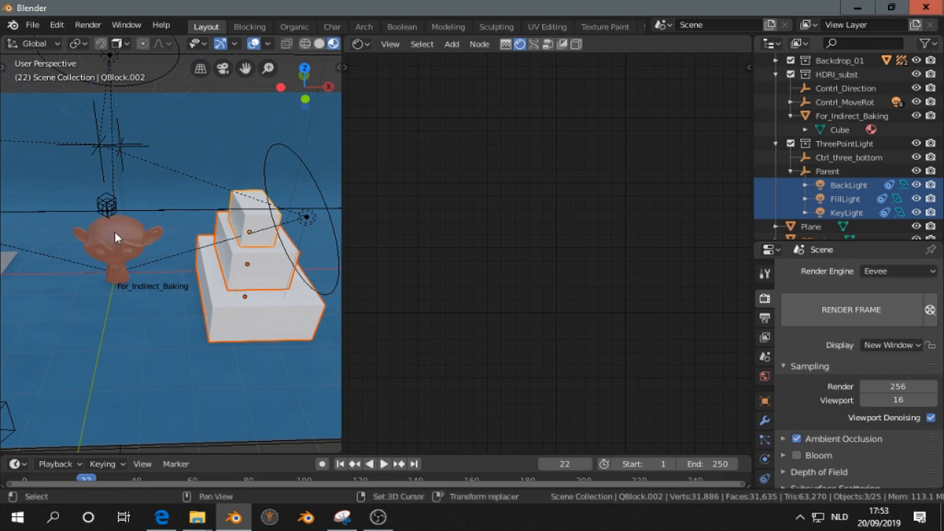
Make Suzanne active and link its material to the three boxes via Ctrl+L > Materials.
{"action": "left_click", "coordinate": [118, 236]}
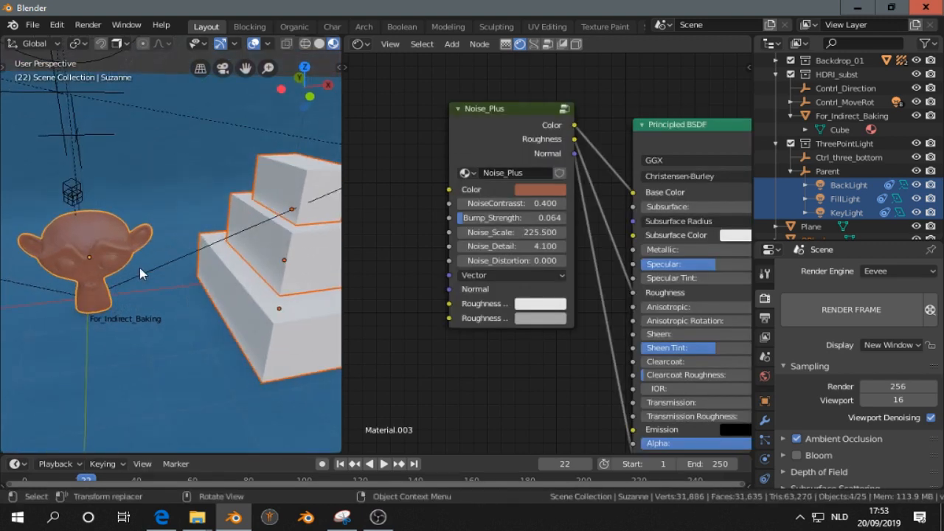
{"action": "key", "text": "ctrl+l"}
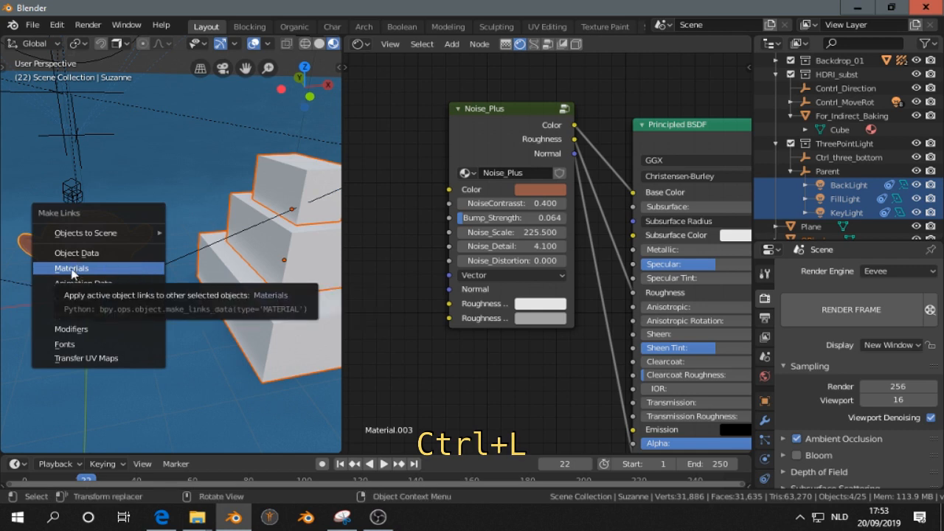
{"action": "left_click", "coordinate": [73, 268]}
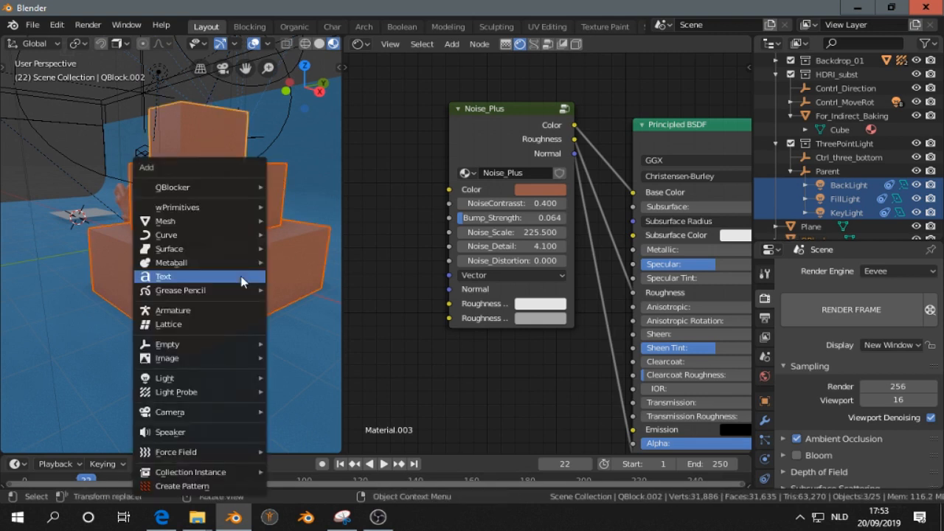
{"action": "mouse_move", "coordinate": [163, 275]}
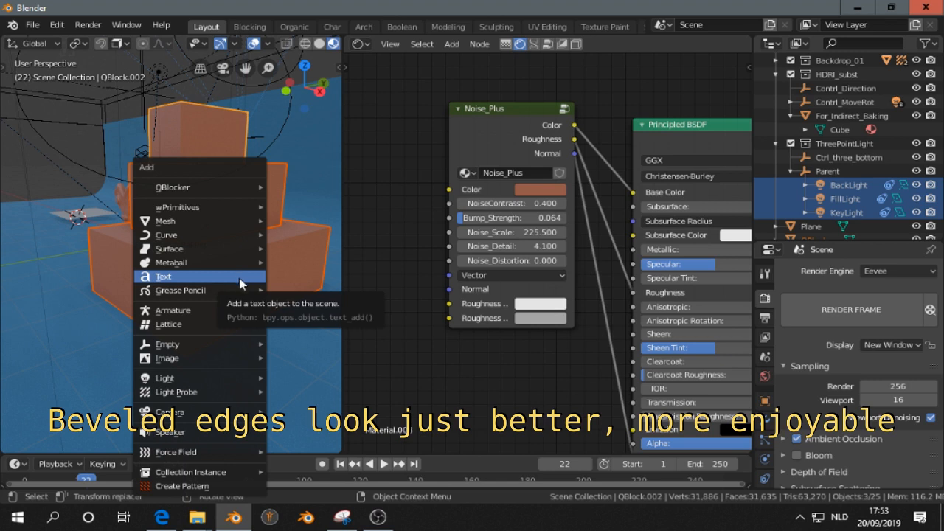
Dismiss the Add menu and apply a Hard Ops bevel to the selected boxes.
{"action": "left_click", "coordinate": [247, 290]}
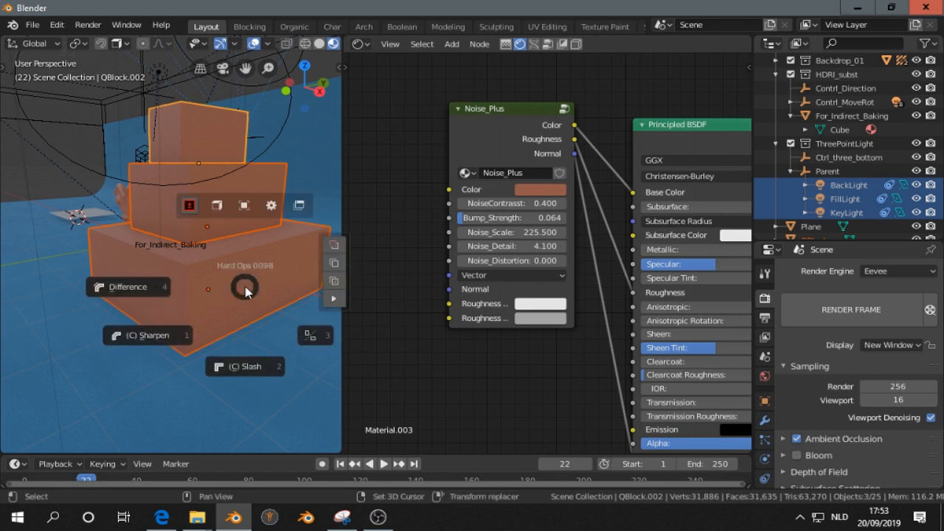
{"action": "left_click", "coordinate": [148, 335]}
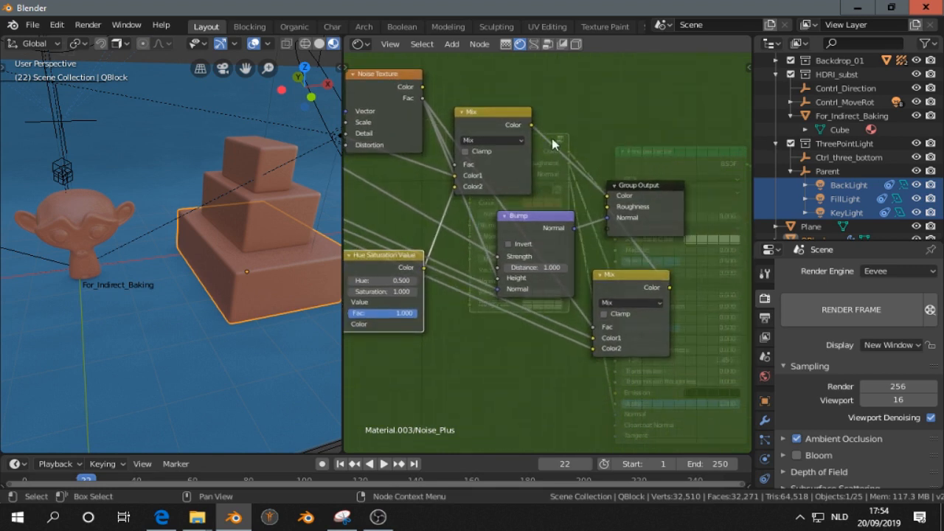
{"action": "mouse_move", "coordinate": [598, 257]}
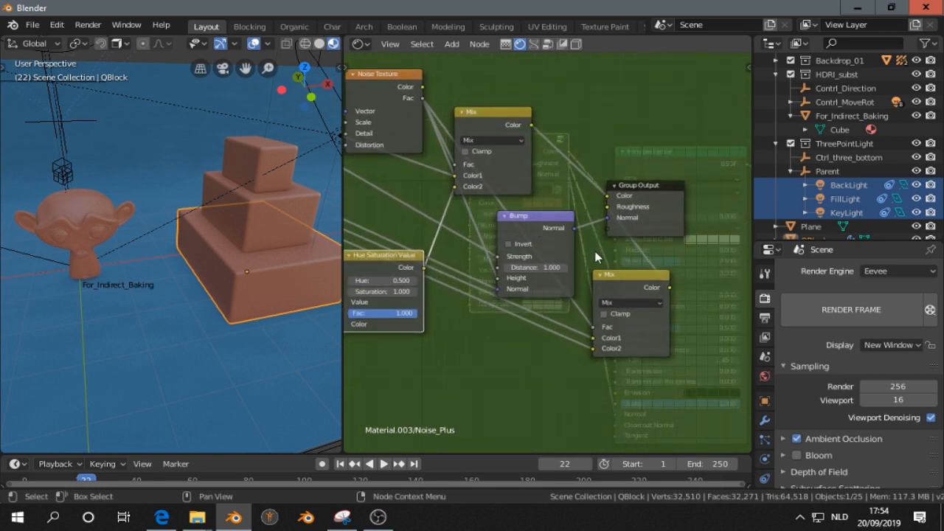
{"action": "mouse_move", "coordinate": [625, 246]}
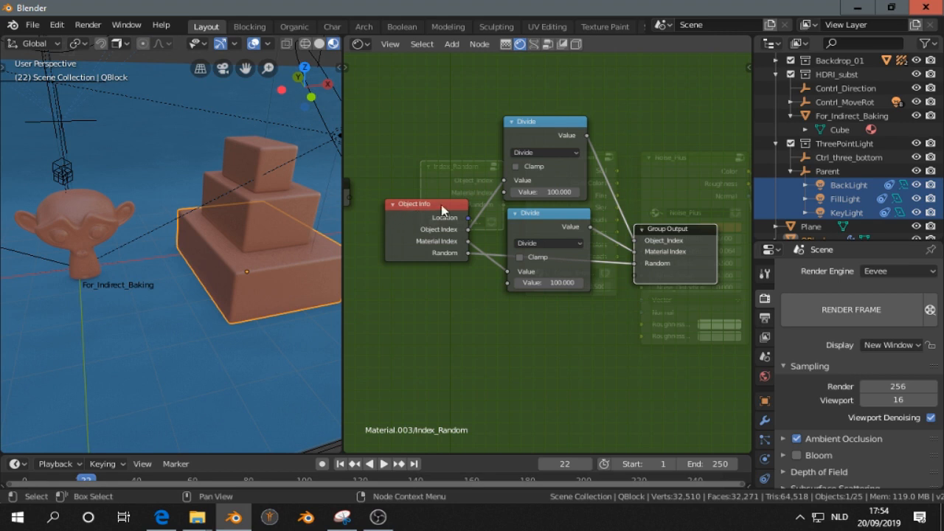
{"action": "mouse_move", "coordinate": [531, 209]}
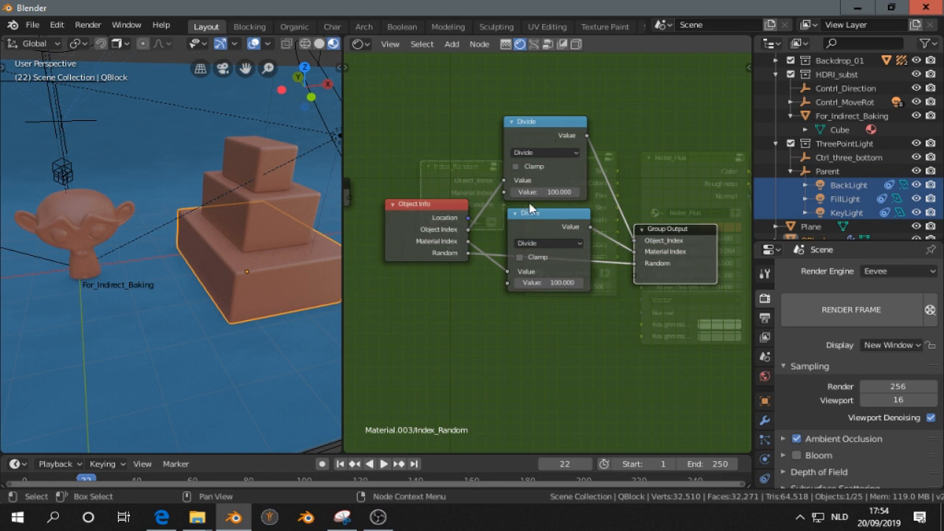
{"action": "mouse_move", "coordinate": [472, 225]}
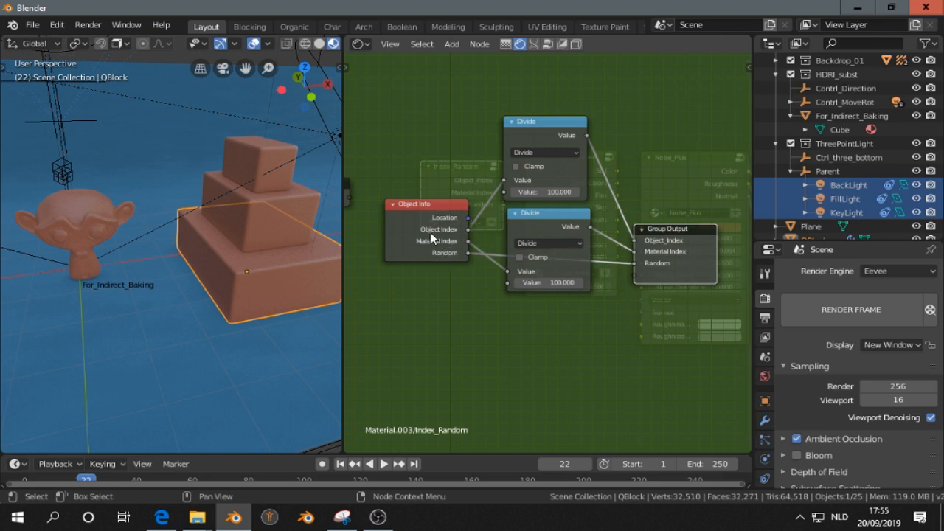
{"action": "mouse_move", "coordinate": [466, 262]}
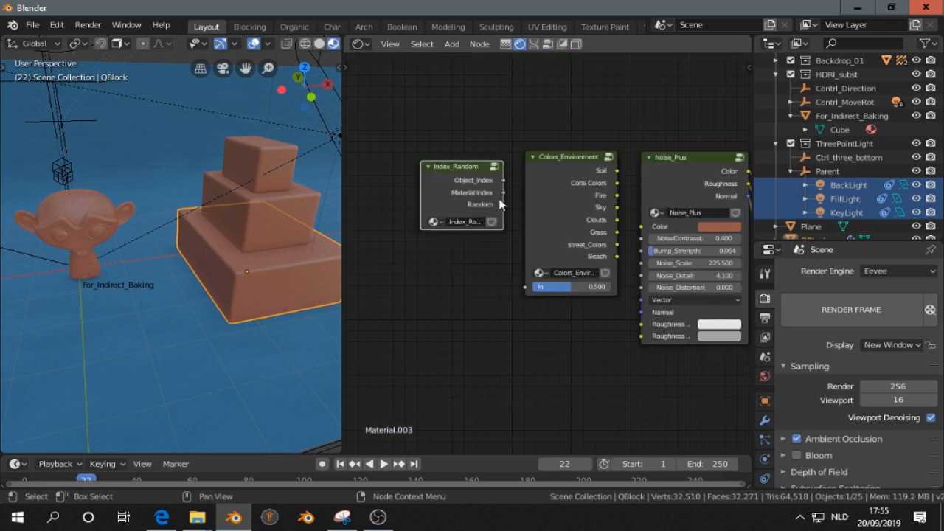
Select the Colors_Environment group node in the main node tree.
{"action": "left_click", "coordinate": [572, 156]}
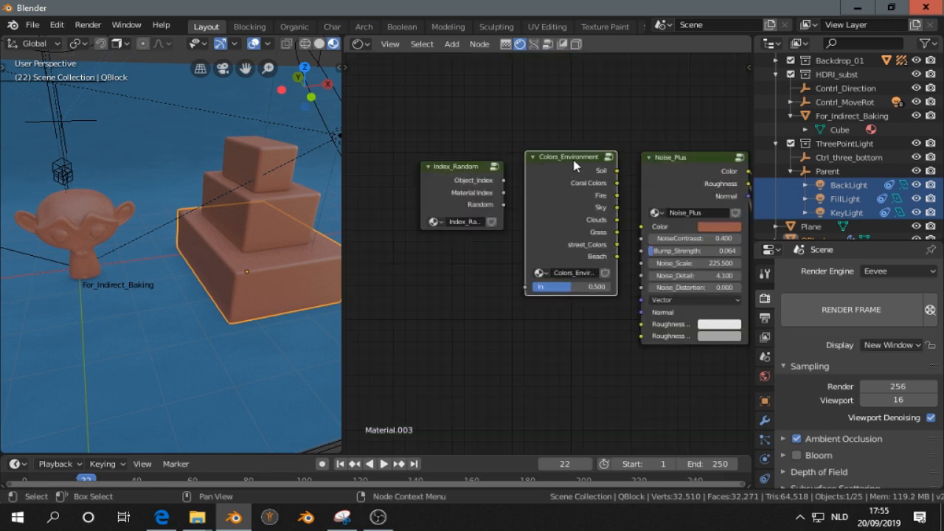
{"action": "mouse_move", "coordinate": [571, 191]}
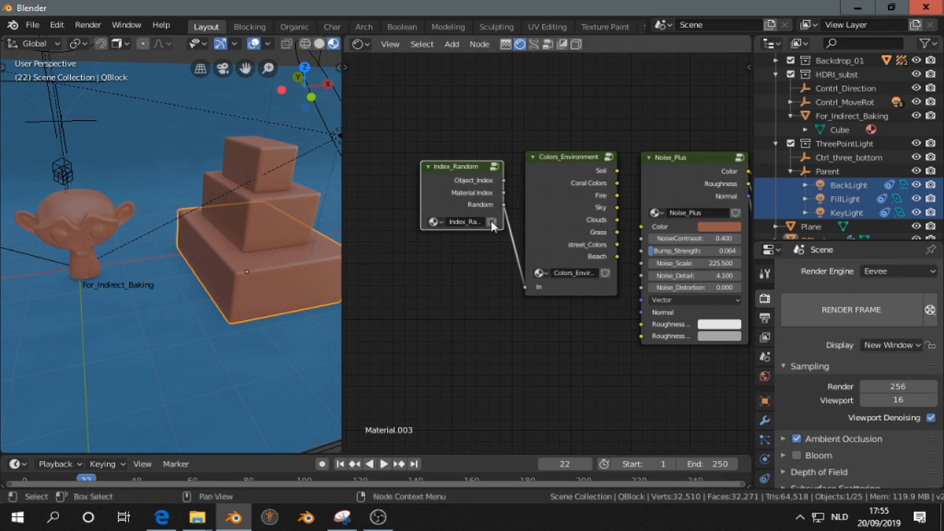
{"action": "mouse_move", "coordinate": [461, 193]}
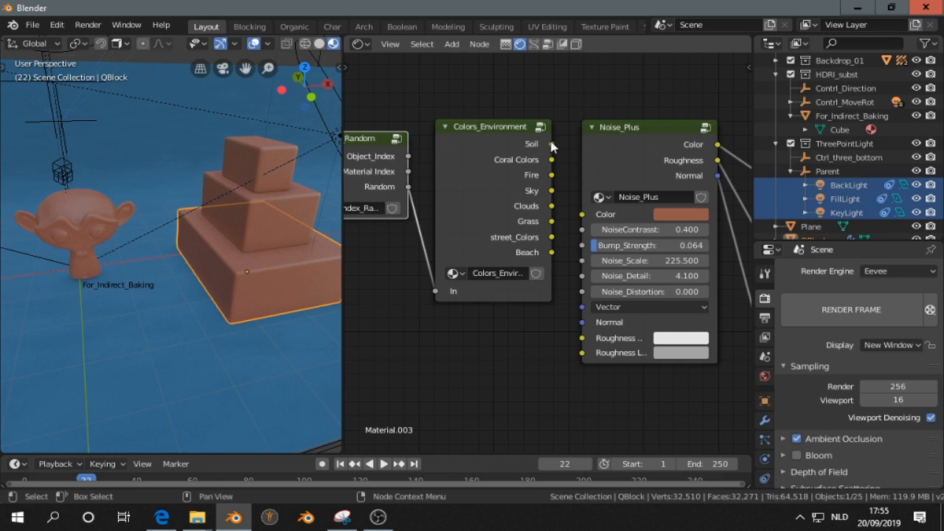
{"action": "mouse_move", "coordinate": [549, 238]}
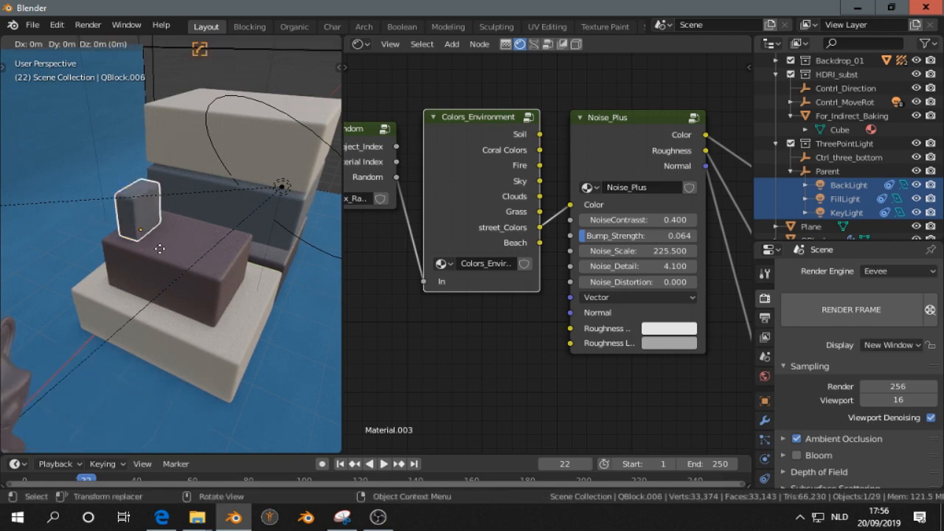
Duplicate the selected block and connect Object_Index to the Colors_Environment input.
{"action": "key", "text": "shift+d"}
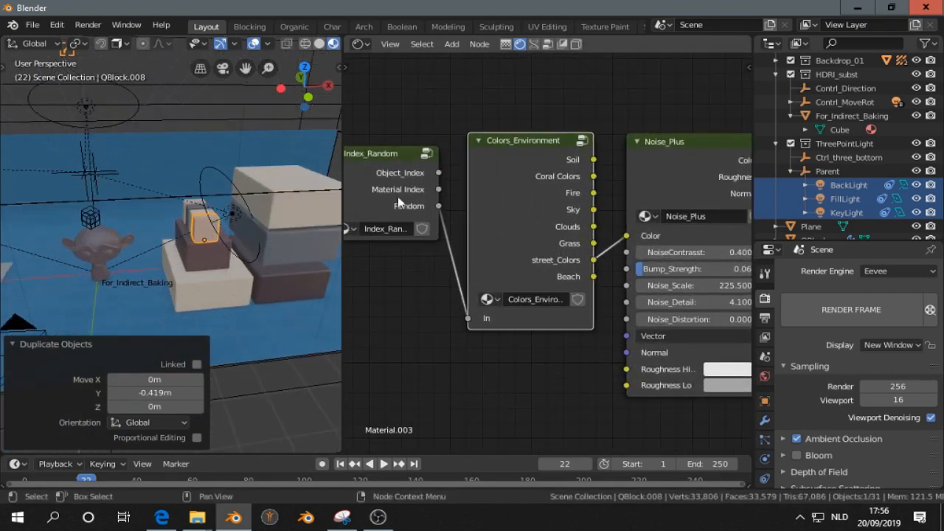
{"action": "left_click_drag", "start_coordinate": [438, 172], "coordinate": [469, 321]}
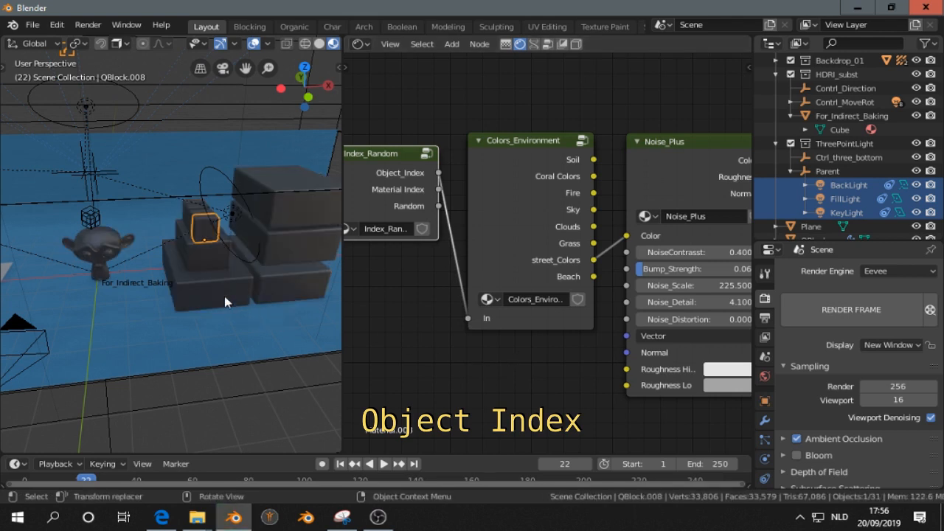
Select the bottom block of the stack.
{"action": "left_click", "coordinate": [103, 243]}
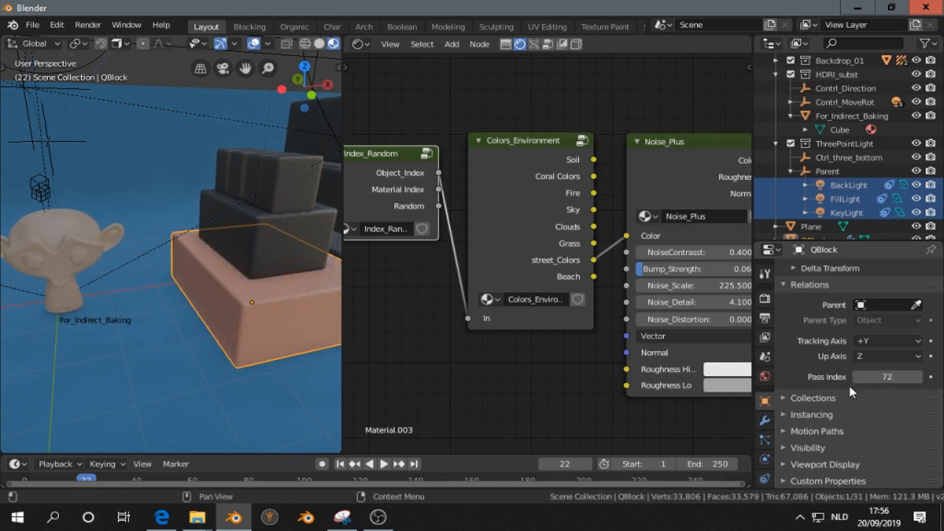
Edit the Pass Index of the base block and one small top block.
{"action": "left_click", "coordinate": [888, 376]}
{"action": "type", "text": "76"}
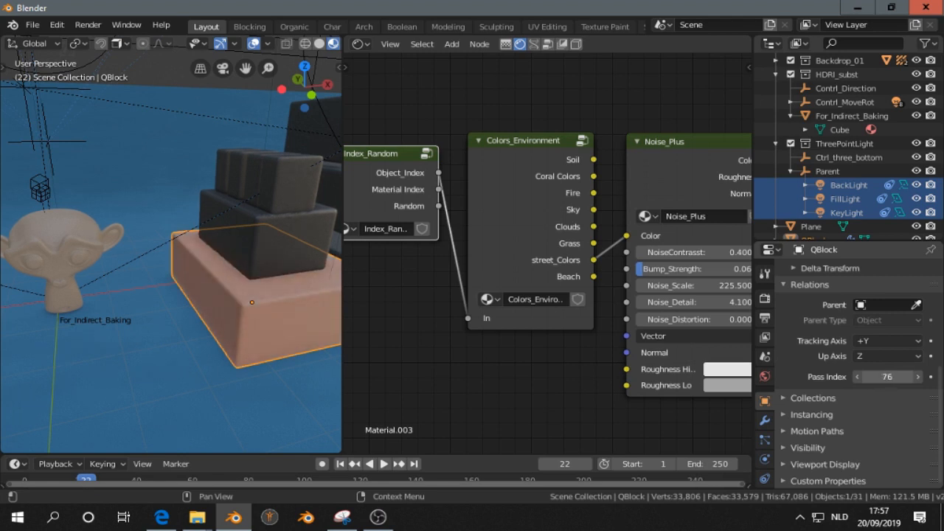
{"action": "left_click", "coordinate": [258, 221]}
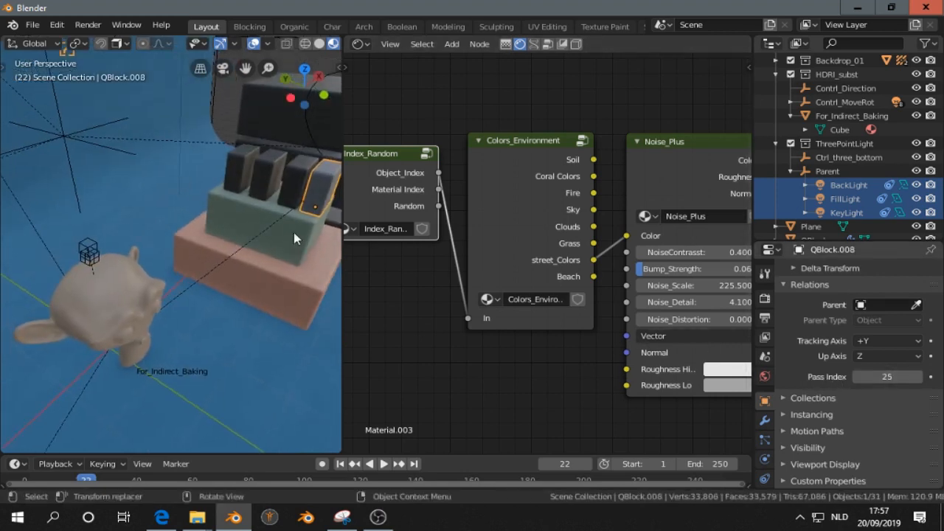
{"action": "left_click", "coordinate": [888, 357]}
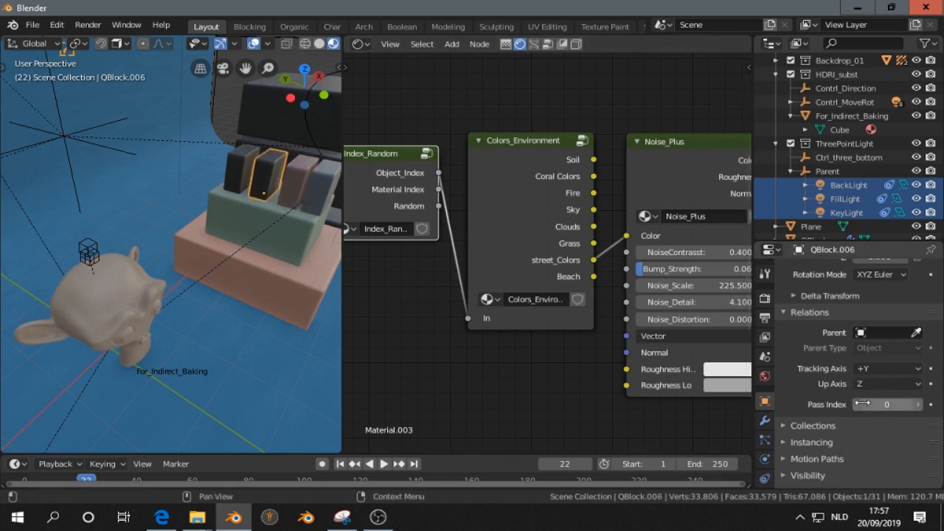
{"action": "left_click", "coordinate": [266, 173]}
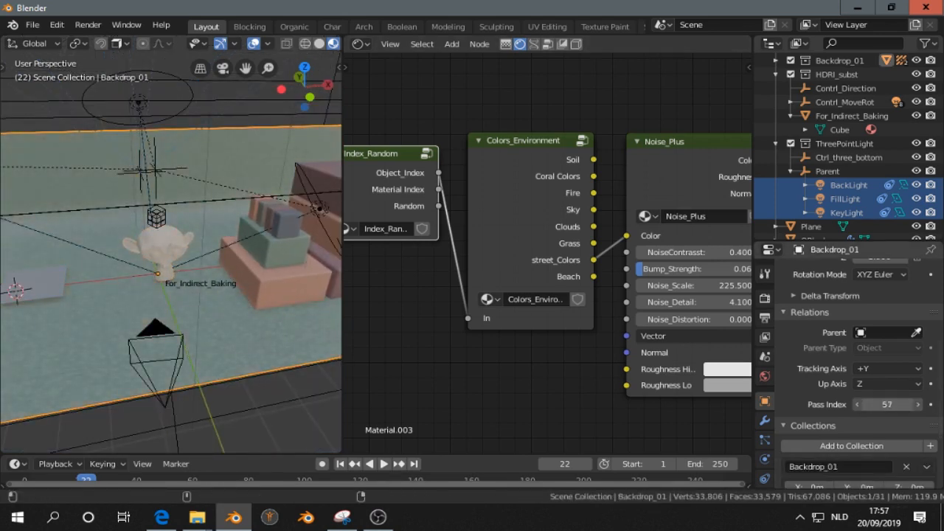
Drag Backdrop_01's Pass Index to 57.
{"action": "left_click_drag", "start_coordinate": [888, 404], "coordinate": [871, 404]}
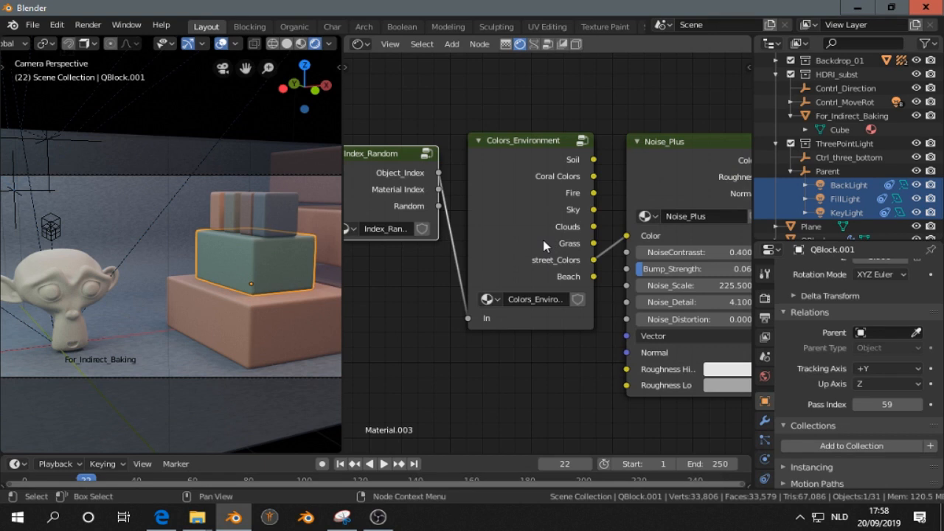
{"action": "mouse_move", "coordinate": [555, 133]}
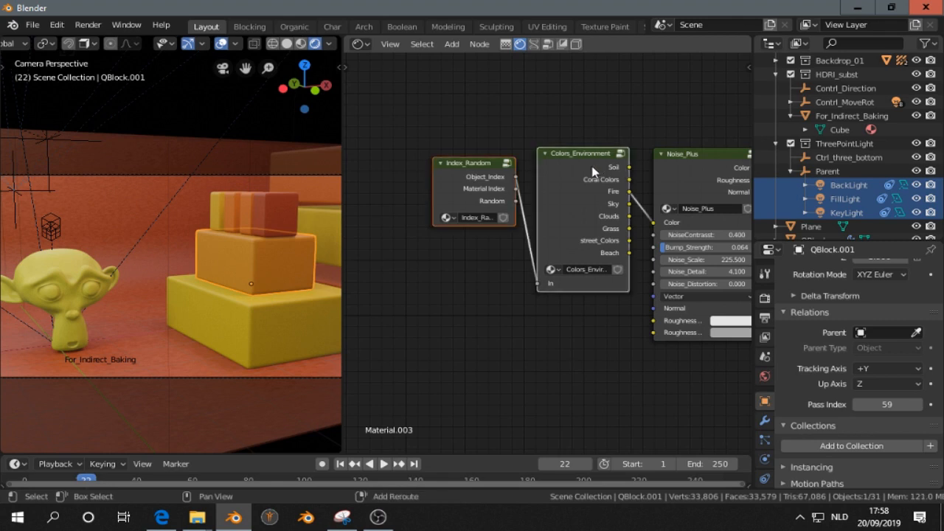
Link Colors_Environment's Fire output to Noise_Plus Color, turning the scene warm orange.
{"action": "left_click_drag", "start_coordinate": [582, 153], "coordinate": [518, 153]}
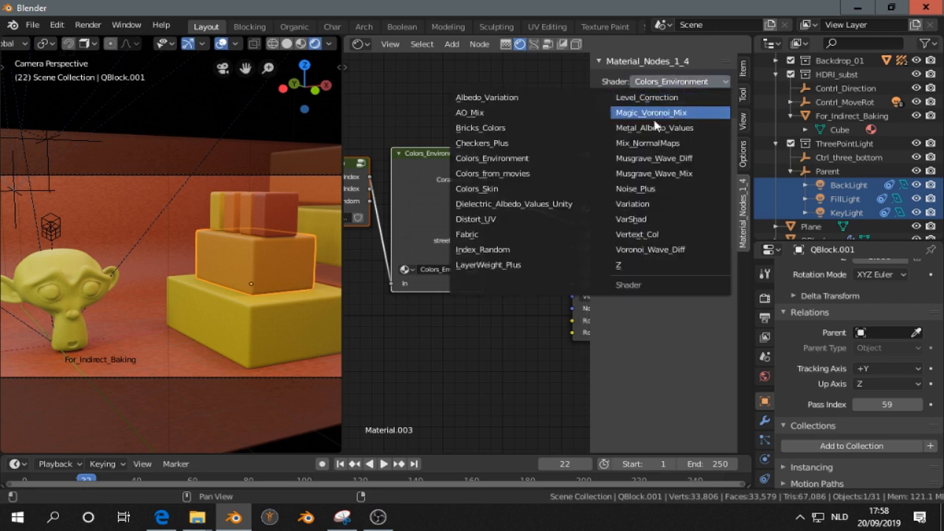
{"action": "mouse_move", "coordinate": [670, 204]}
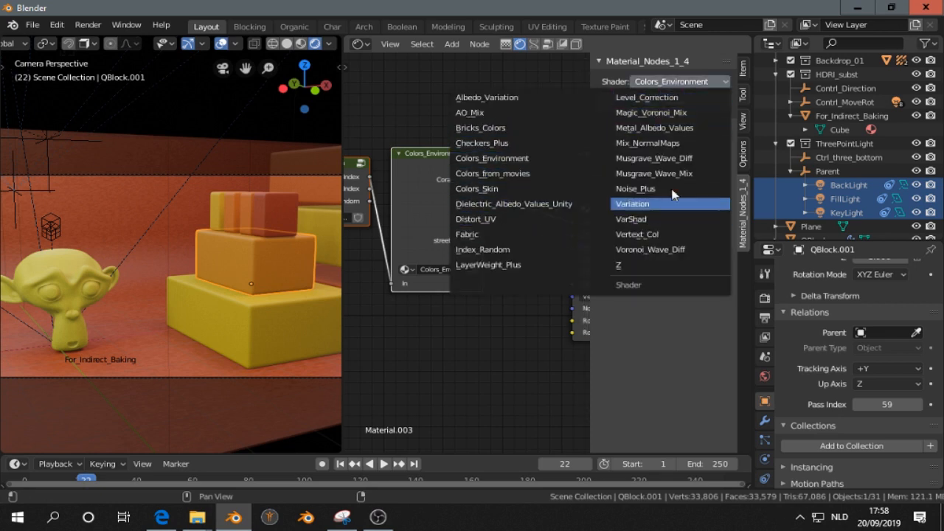
Add a Level_Correction group on the Fire link, lightening shadows and darkening lights.
{"action": "left_click", "coordinate": [646, 97]}
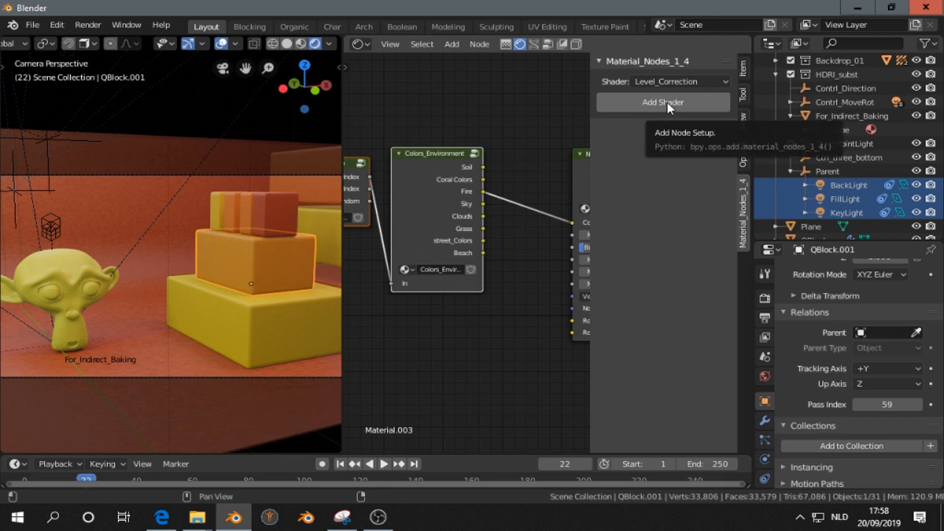
{"action": "left_click", "coordinate": [662, 102]}
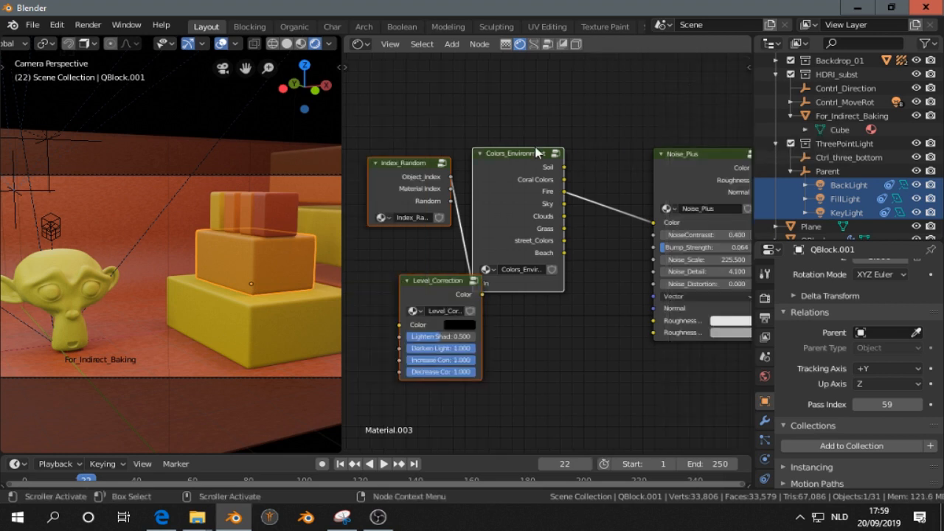
{"action": "left_click_drag", "start_coordinate": [439, 280], "coordinate": [615, 150]}
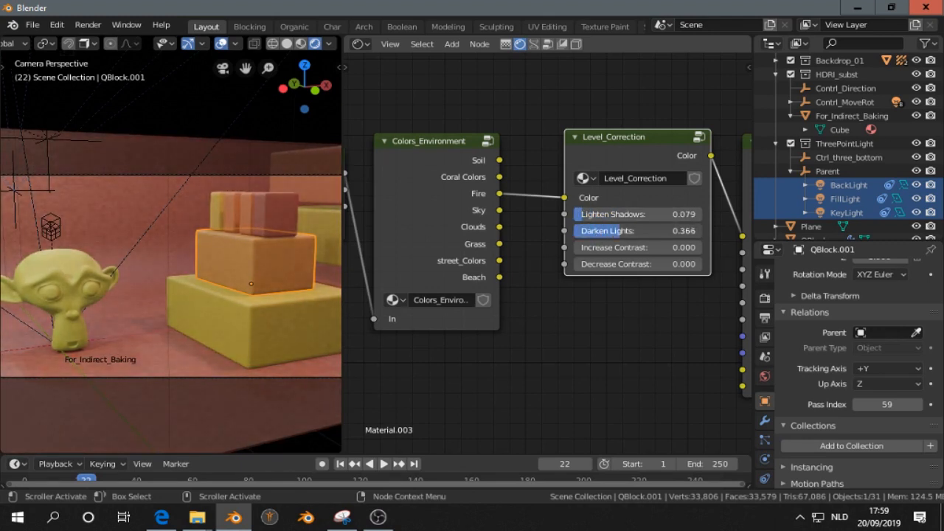
{"action": "left_click_drag", "start_coordinate": [664, 230], "coordinate": [635, 231]}
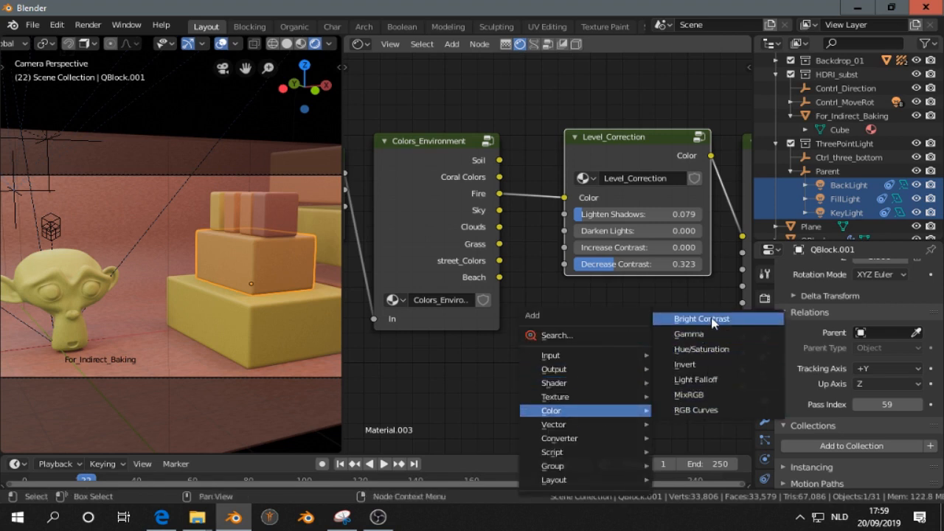
Add a Bright/Contrast node and try contrast values 1.5 and -3.7.
{"action": "left_click", "coordinate": [701, 318]}
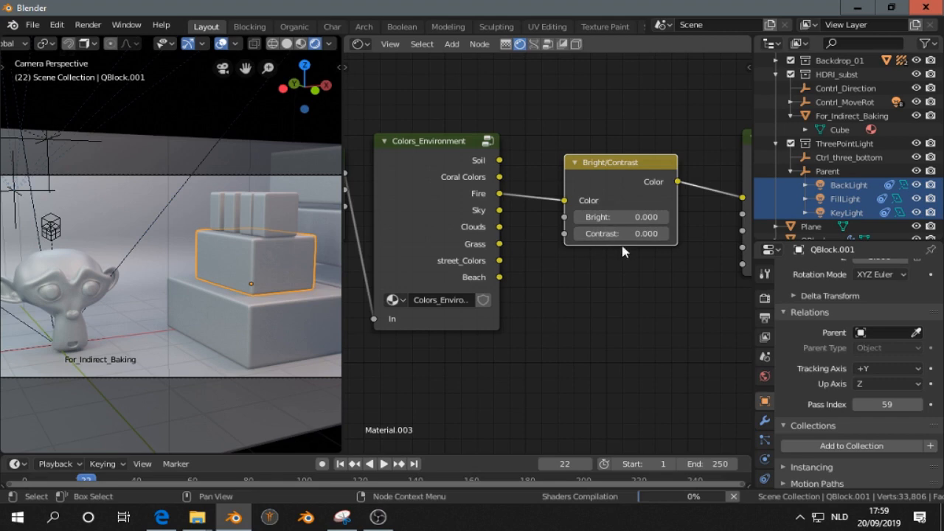
{"action": "mouse_move", "coordinate": [517, 238]}
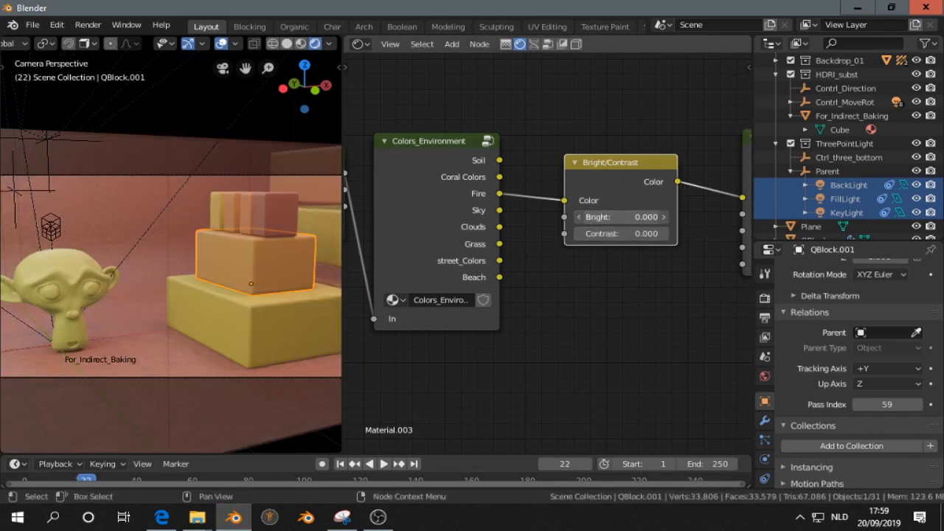
{"action": "left_click_drag", "start_coordinate": [634, 216], "coordinate": [575, 216]}
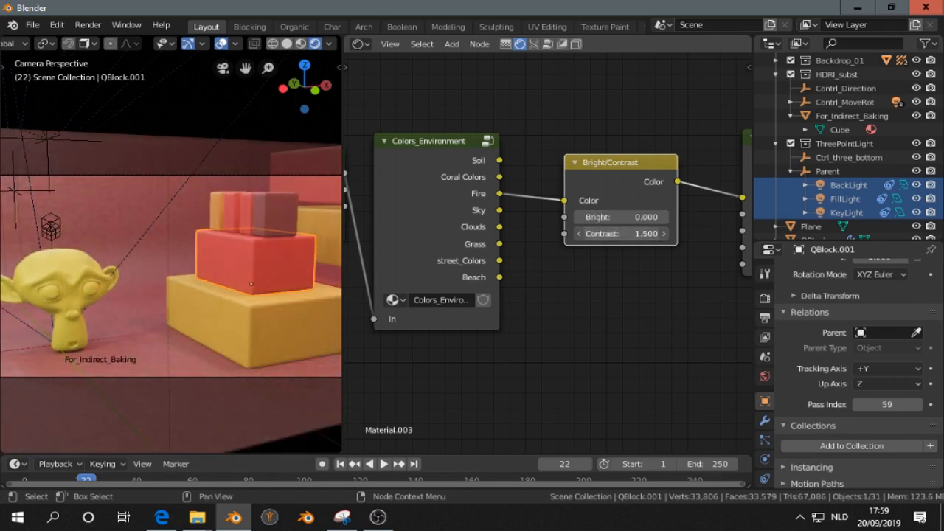
{"action": "left_click_drag", "start_coordinate": [646, 233], "coordinate": [590, 233]}
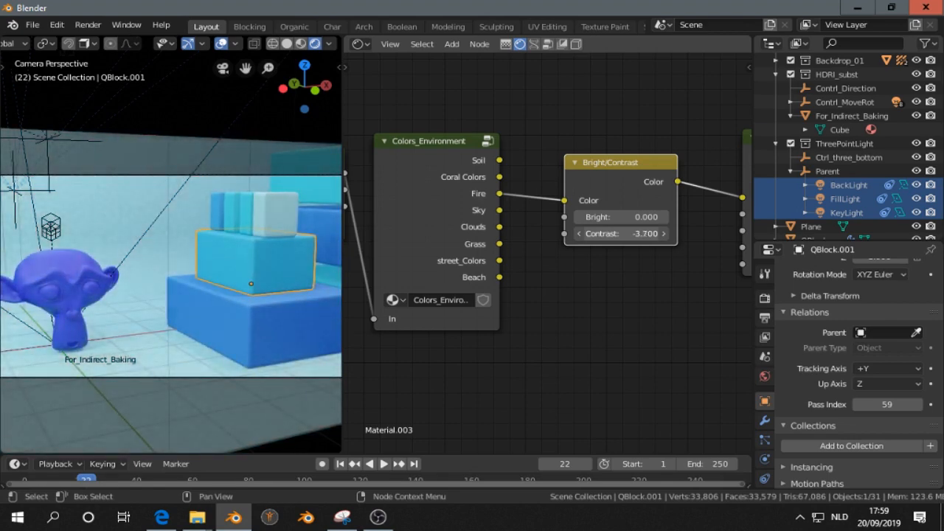
{"action": "left_click", "coordinate": [620, 233]}
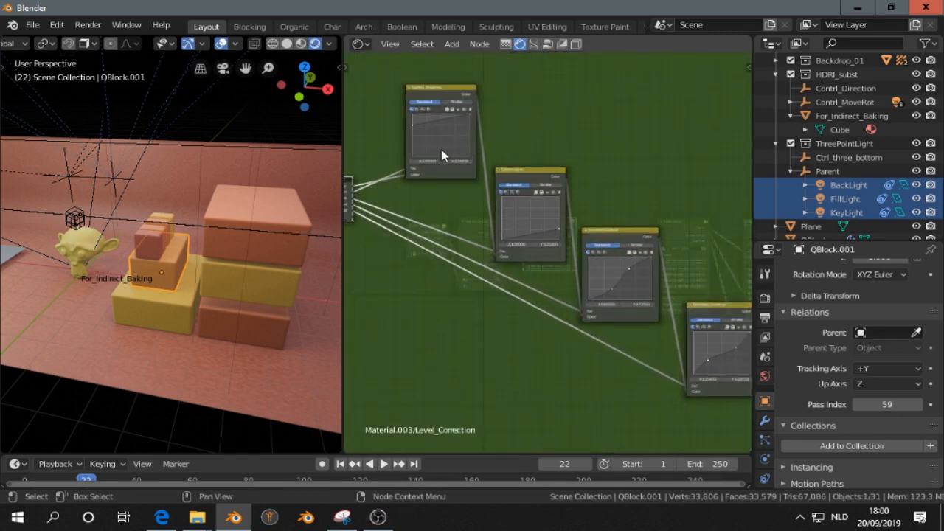
Inspect the Lighten_Shadows curve, then move Index_Random beside Colors_Environment.
{"action": "left_click_drag", "start_coordinate": [443, 155], "coordinate": [456, 244]}
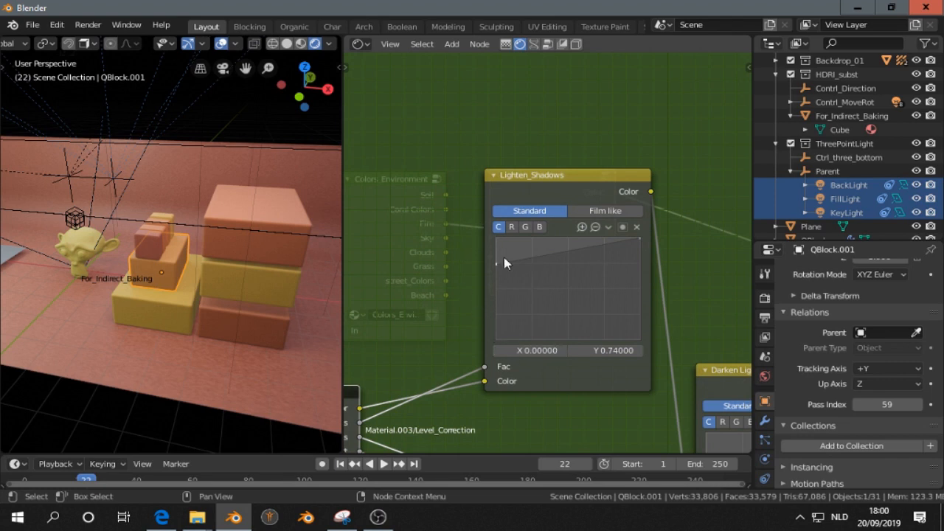
{"action": "mouse_move", "coordinate": [499, 266]}
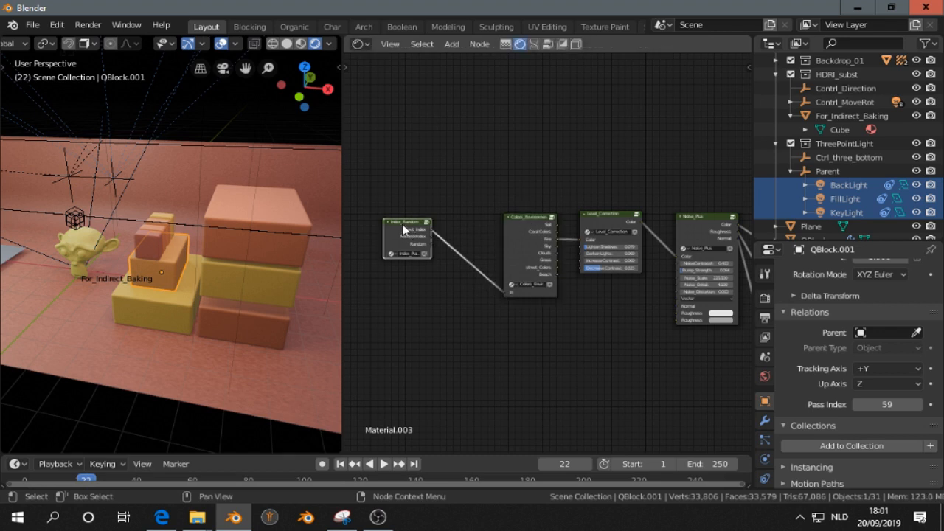
{"action": "left_click_drag", "start_coordinate": [408, 237], "coordinate": [450, 259]}
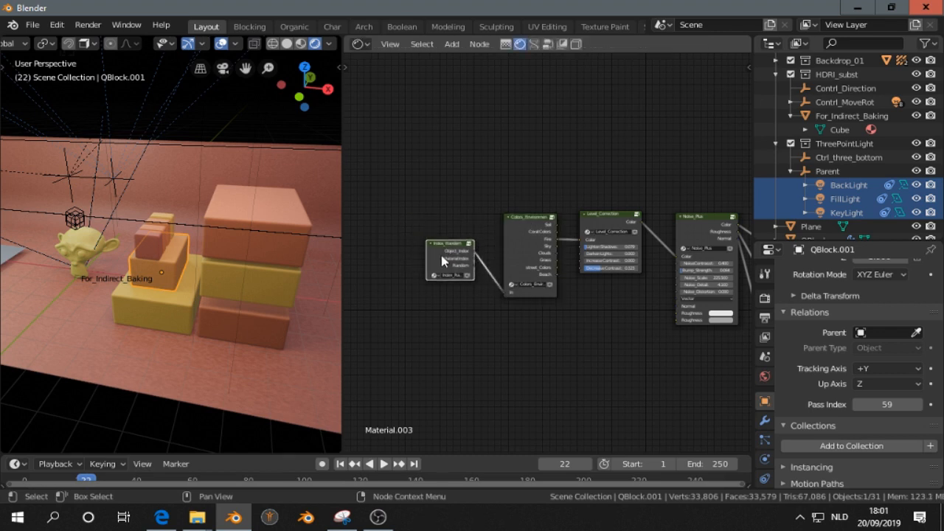